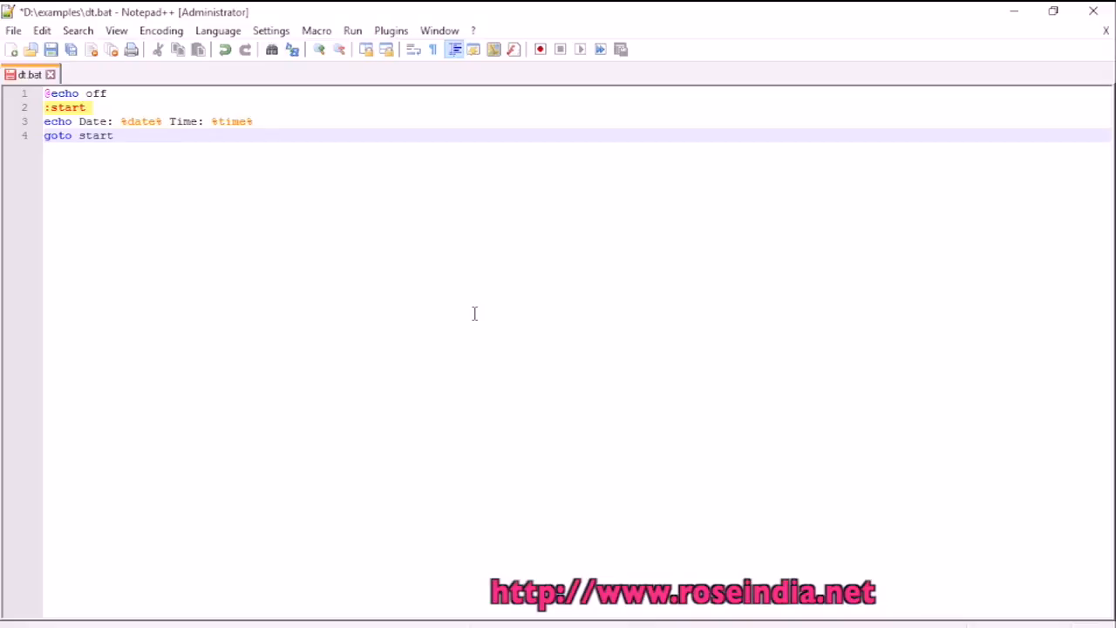
- Place the caret after 'goto start' on line 4 of dt.bat before starting a new tab
left_click(112, 136)
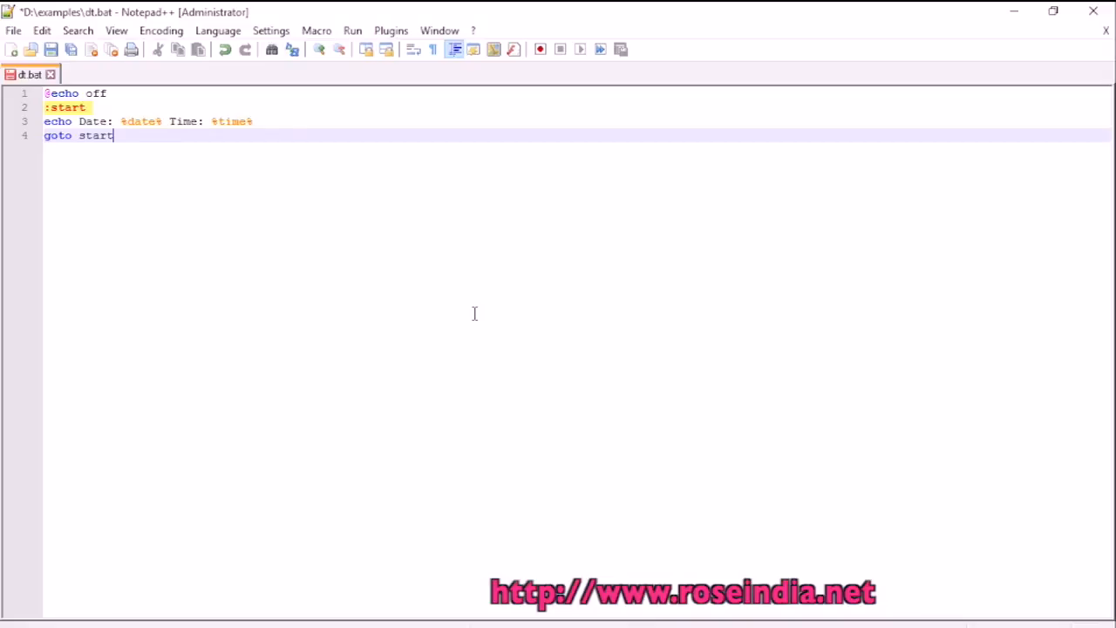
mouse_move(464, 314)
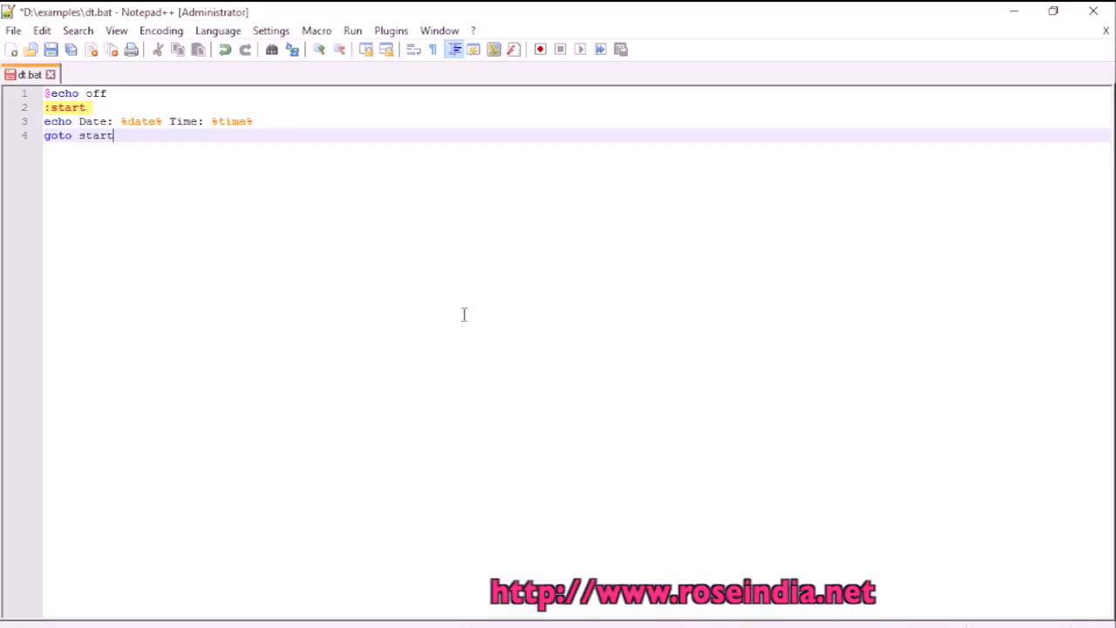
mouse_move(15, 51)
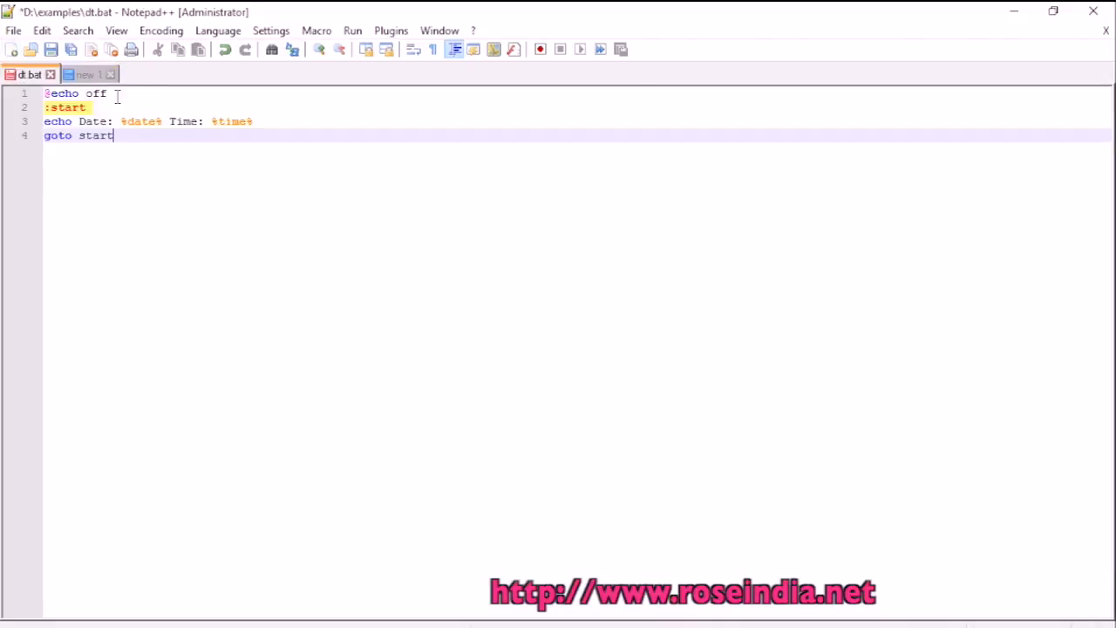
left_click(88, 74)
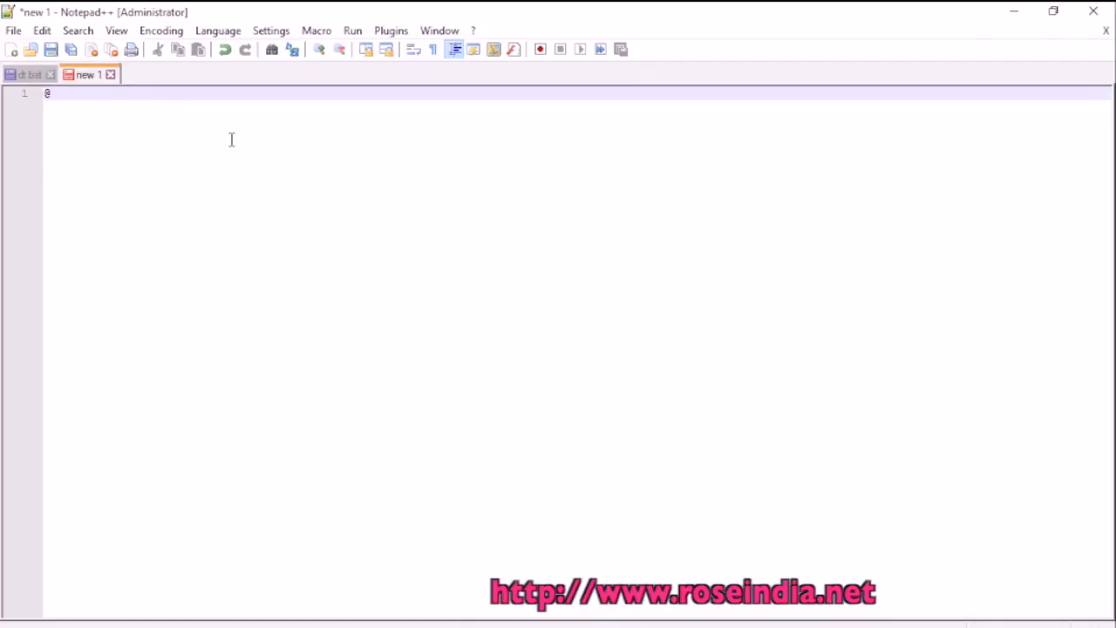
type("echo")
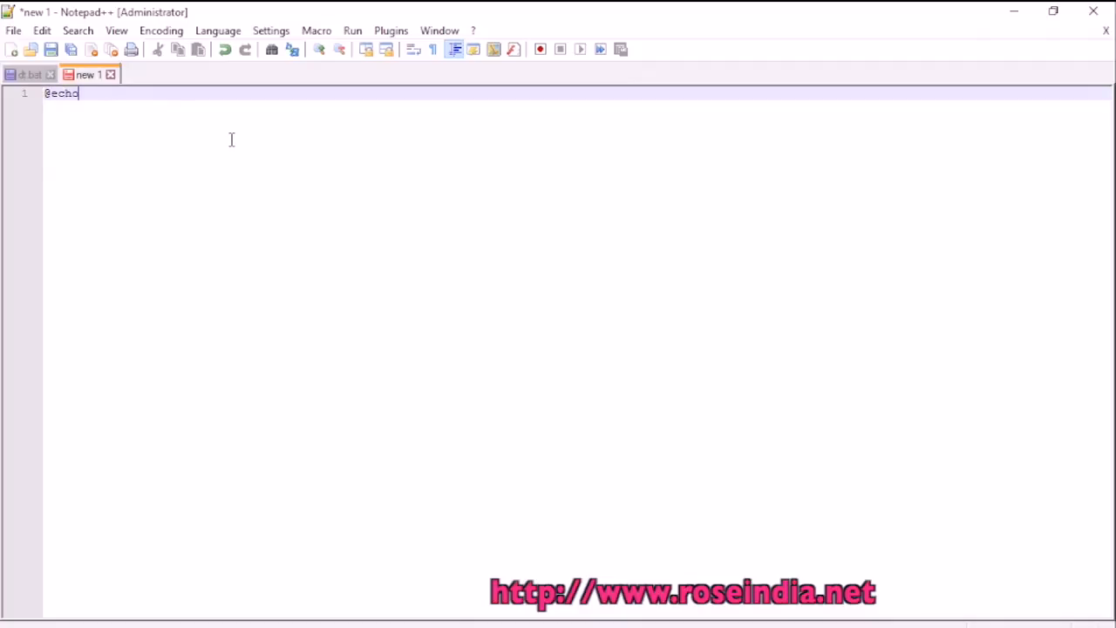
type("off")
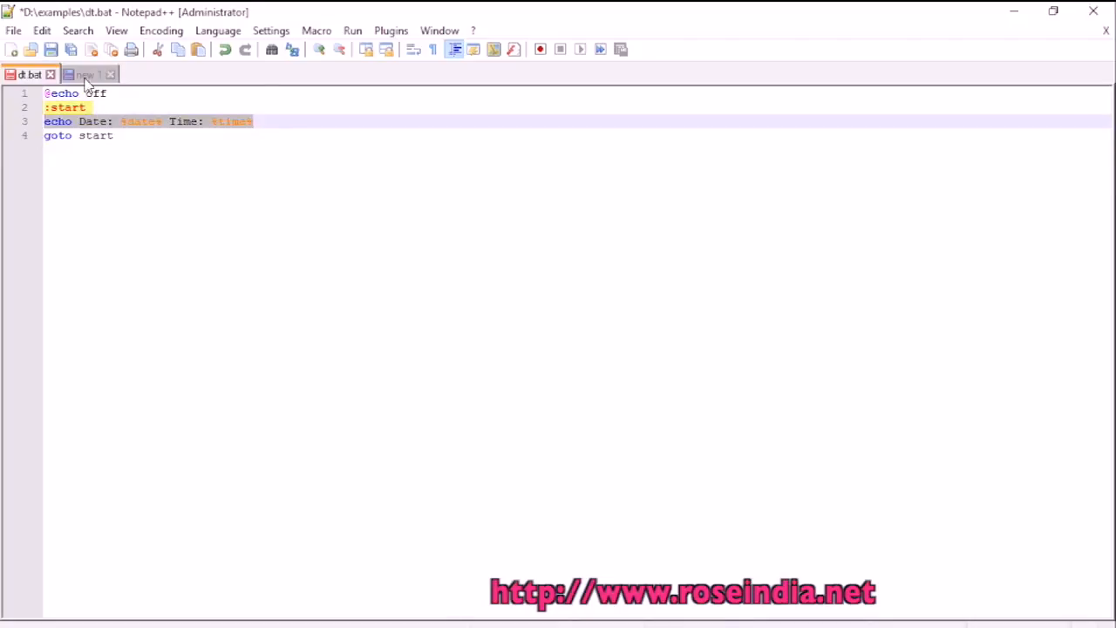
left_click(84, 74)
type("dt2.bat\"\"")
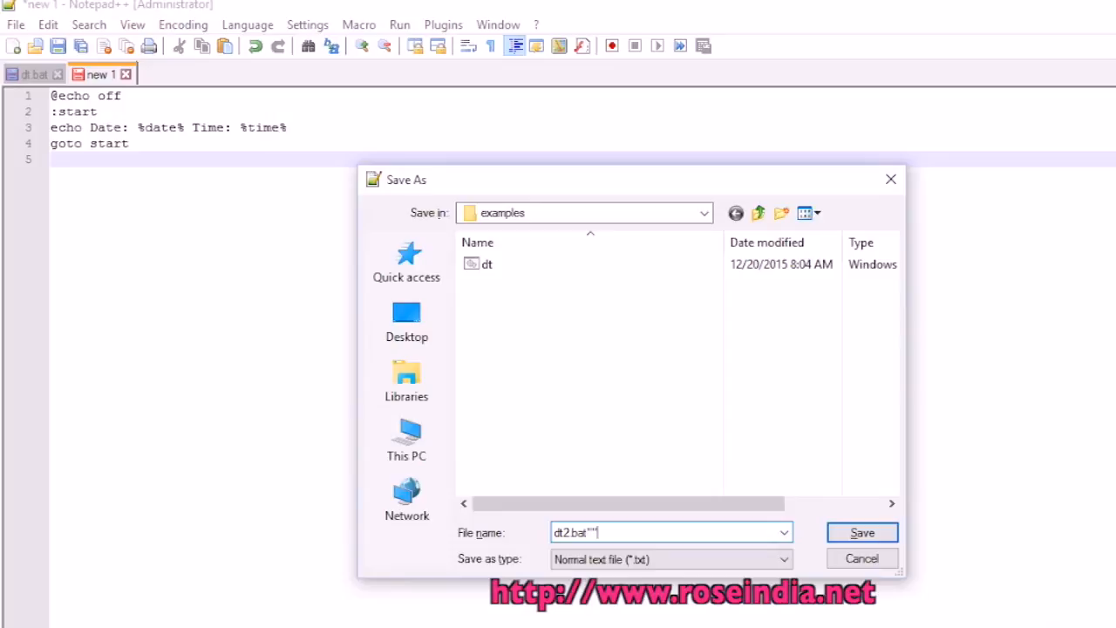
- Save the new script as dt2.bat in the examples folder
left_click(862, 532)
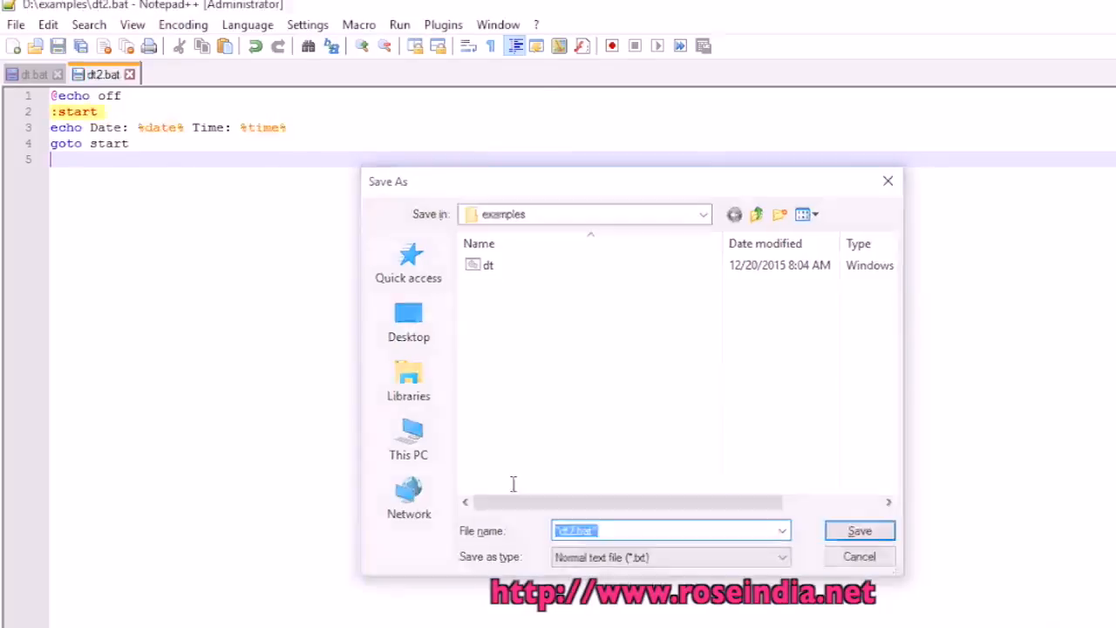
left_click(858, 530)
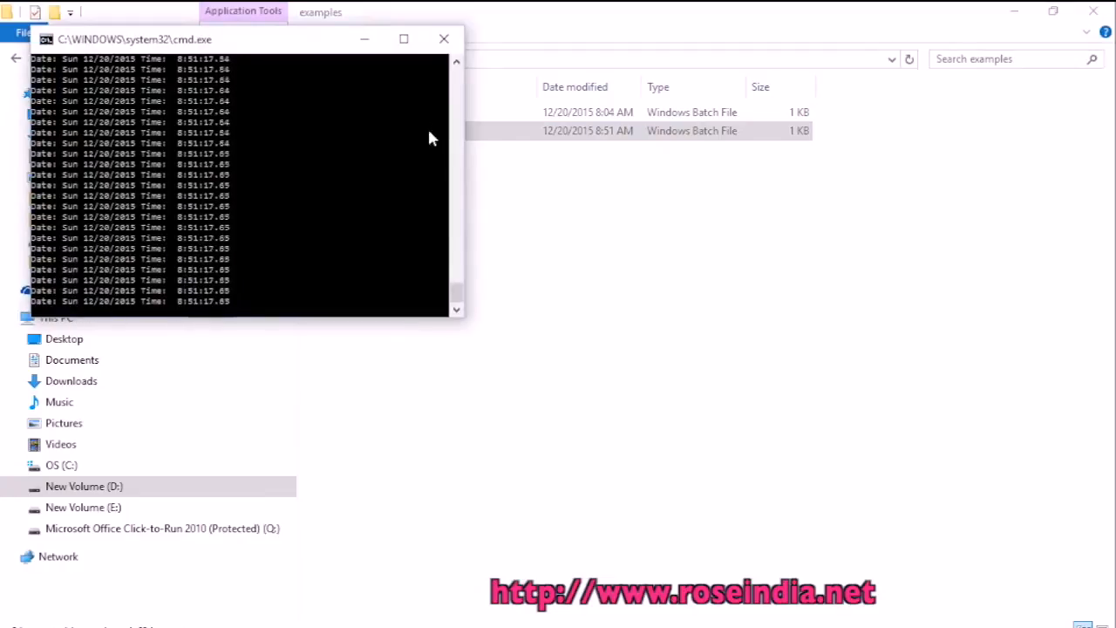
mouse_move(443, 38)
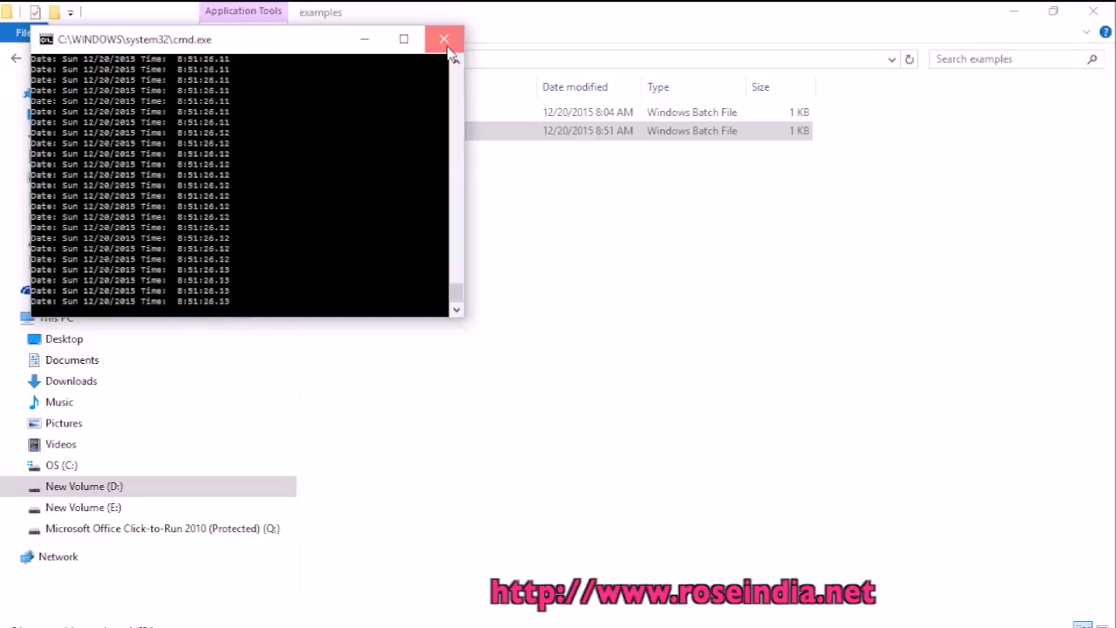
- Close the cmd.exe window running the looping date-and-time clock
left_click(443, 38)
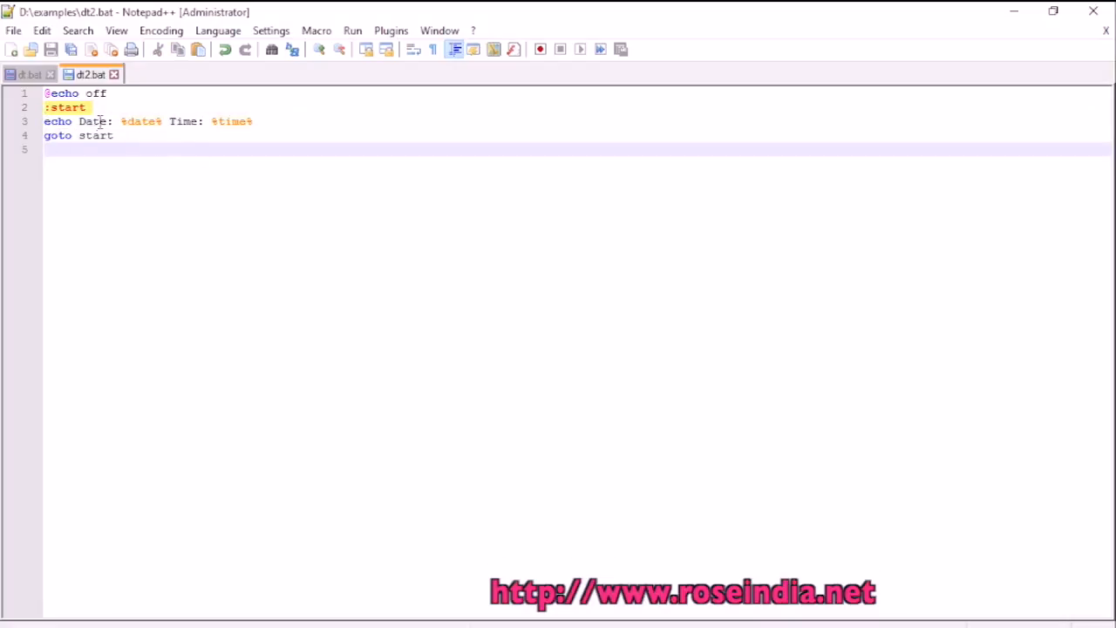
mouse_move(97, 122)
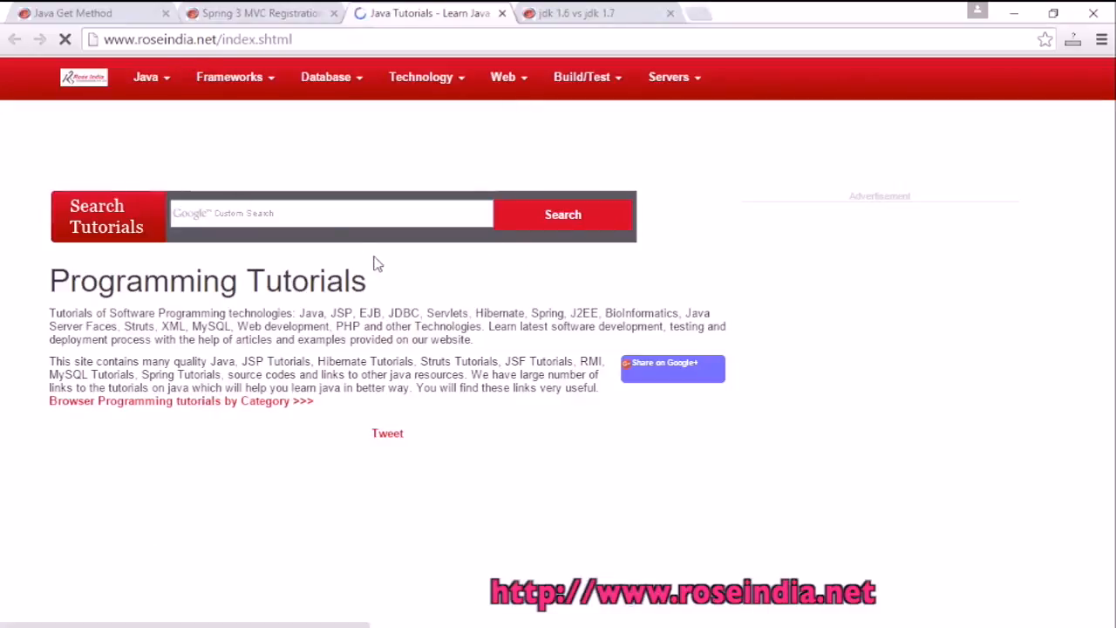
scroll("down", 3)
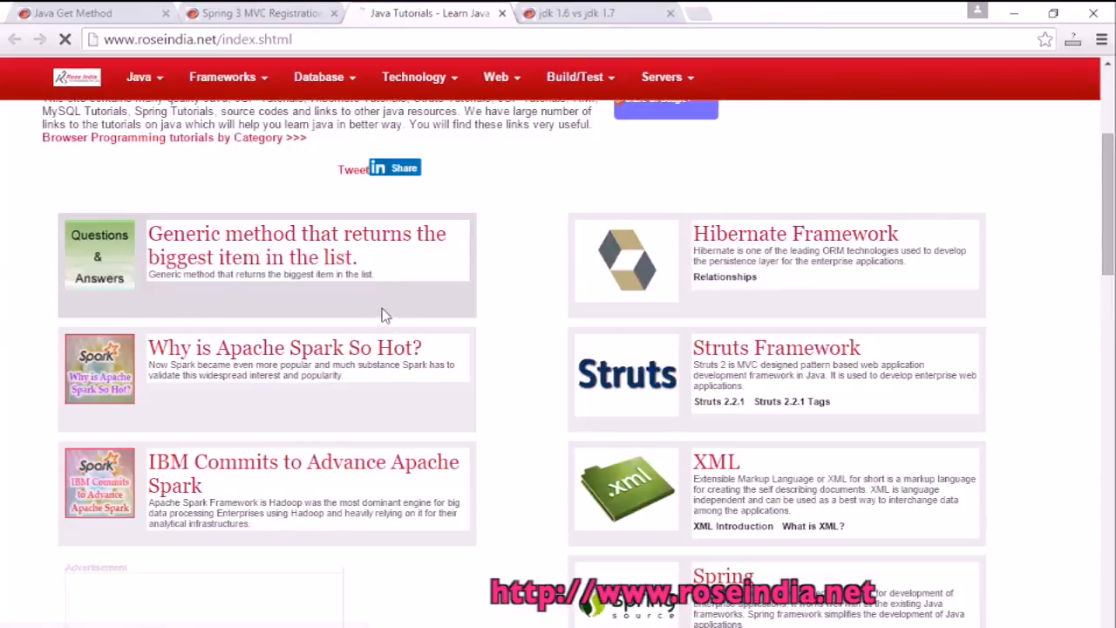
scroll("down", 3)
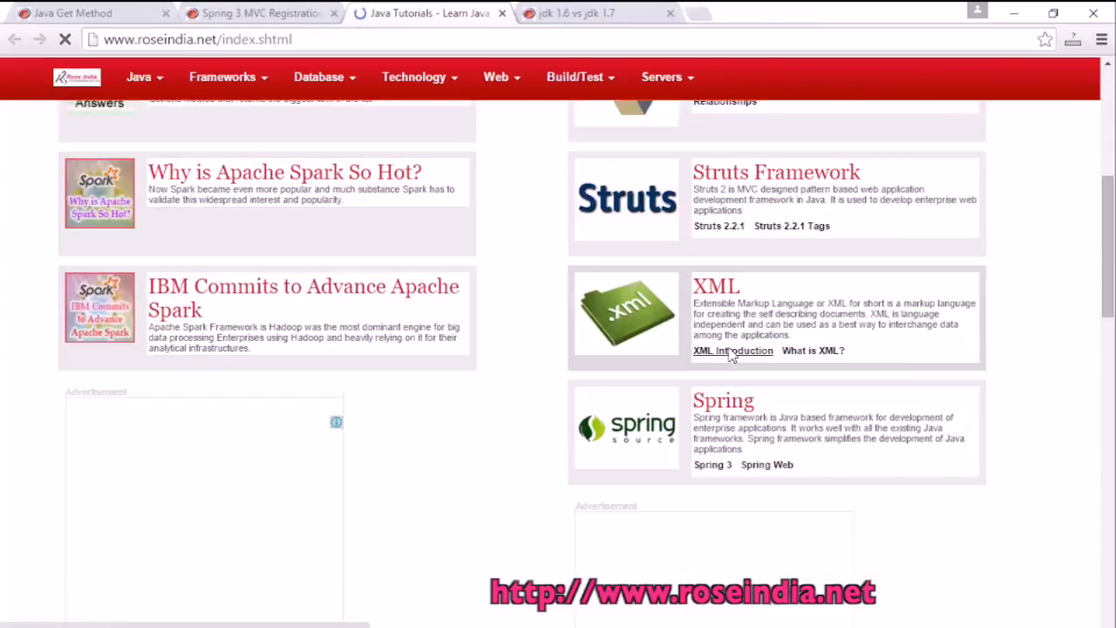
scroll("down", 3)
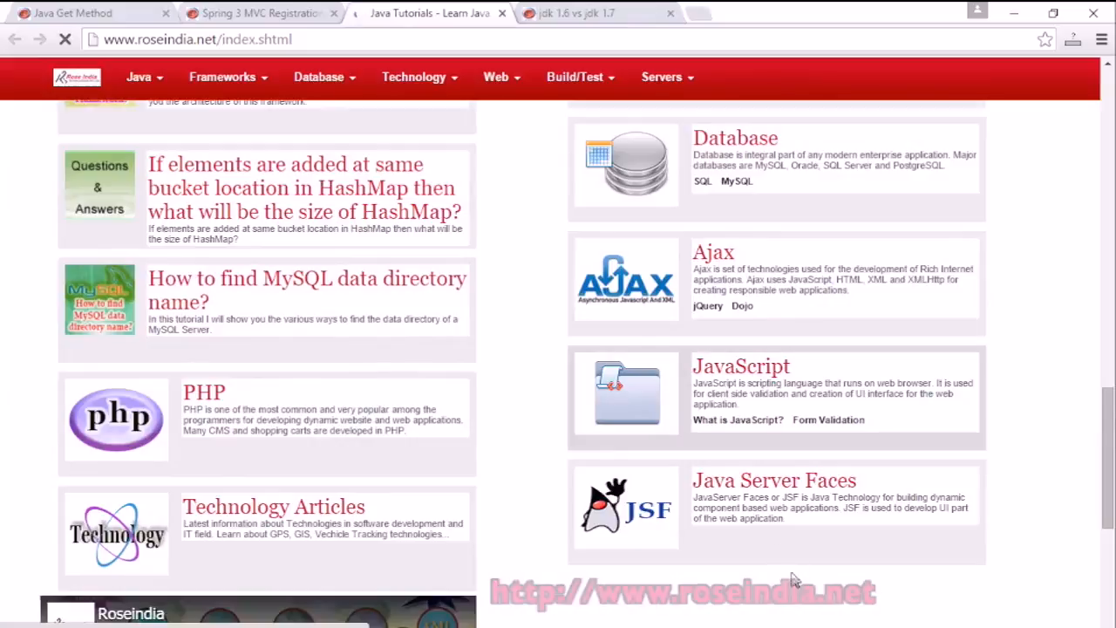